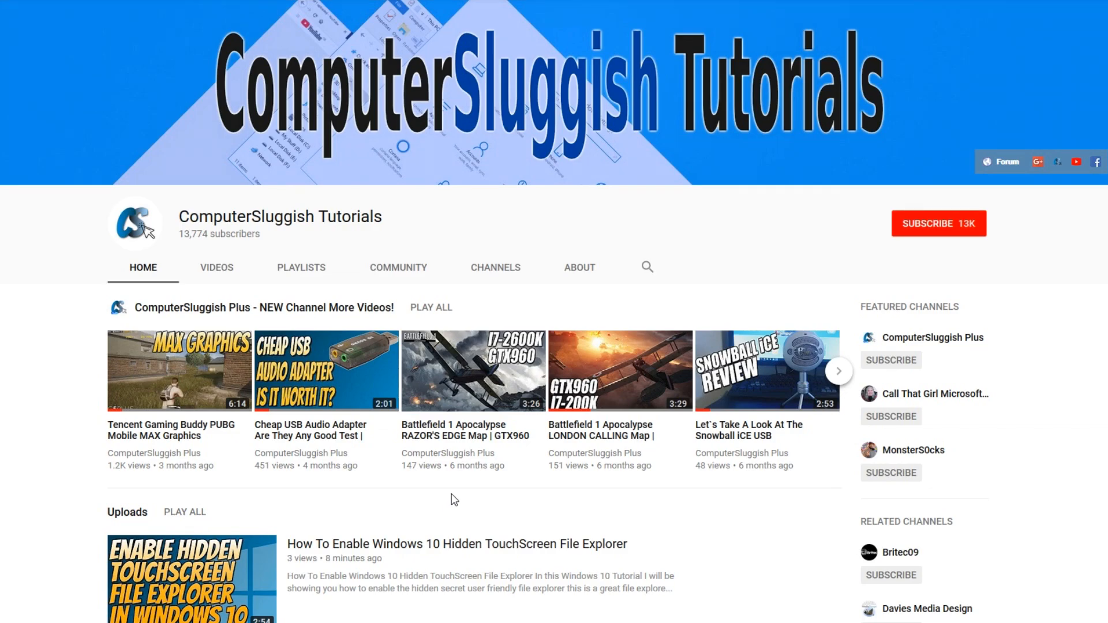
Step: Bring up Firefox's print preview of the YouTube channel page
click(938, 223)
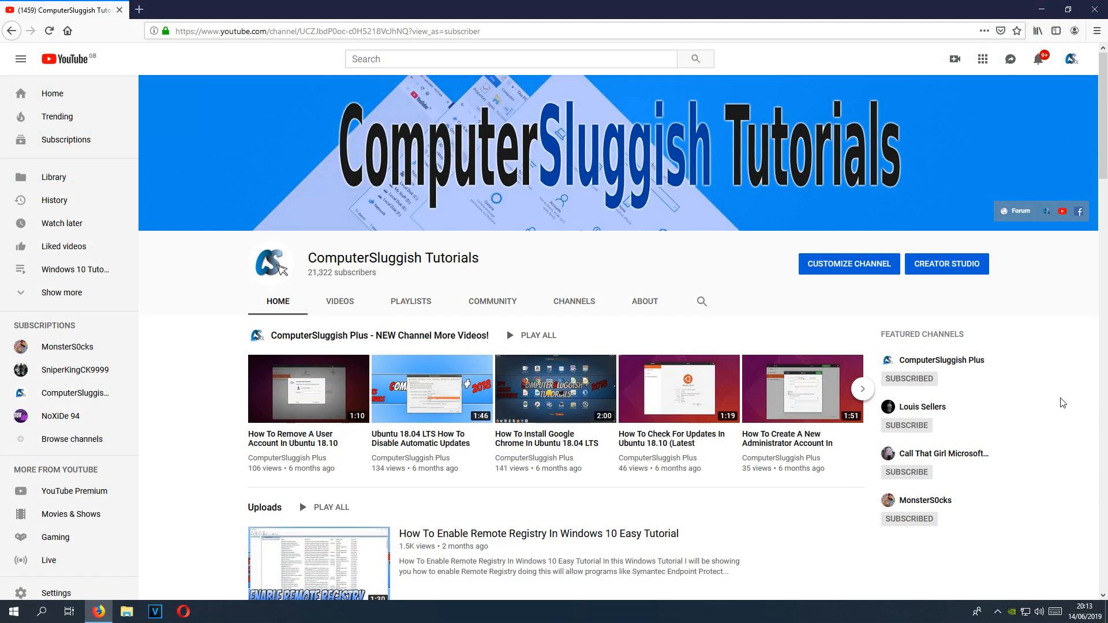
mouse_move(1053, 405)
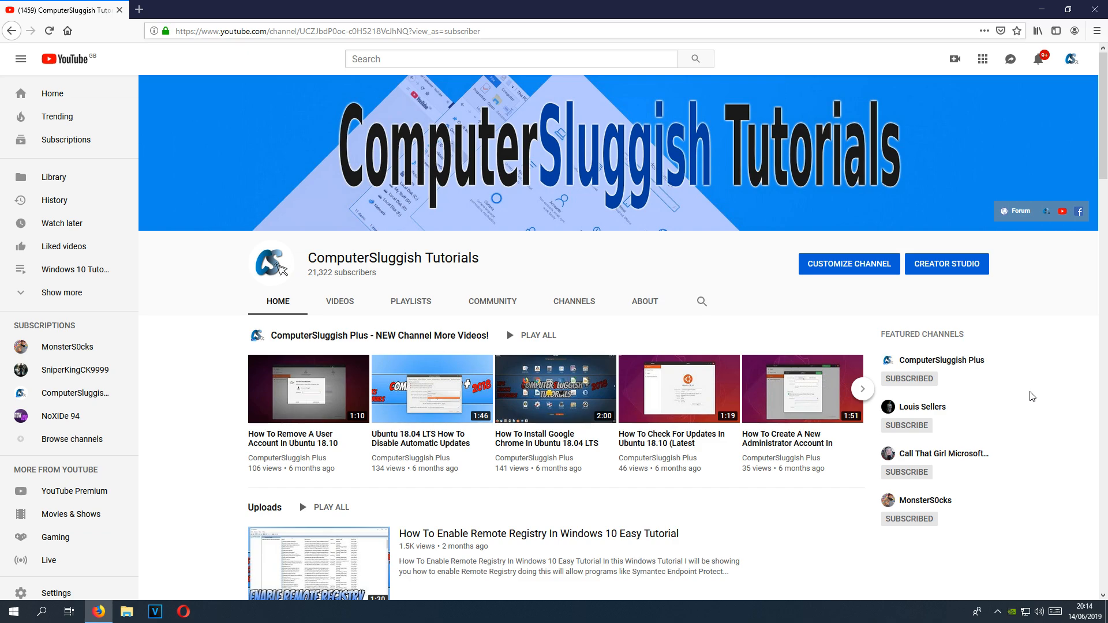
mouse_move(1065, 404)
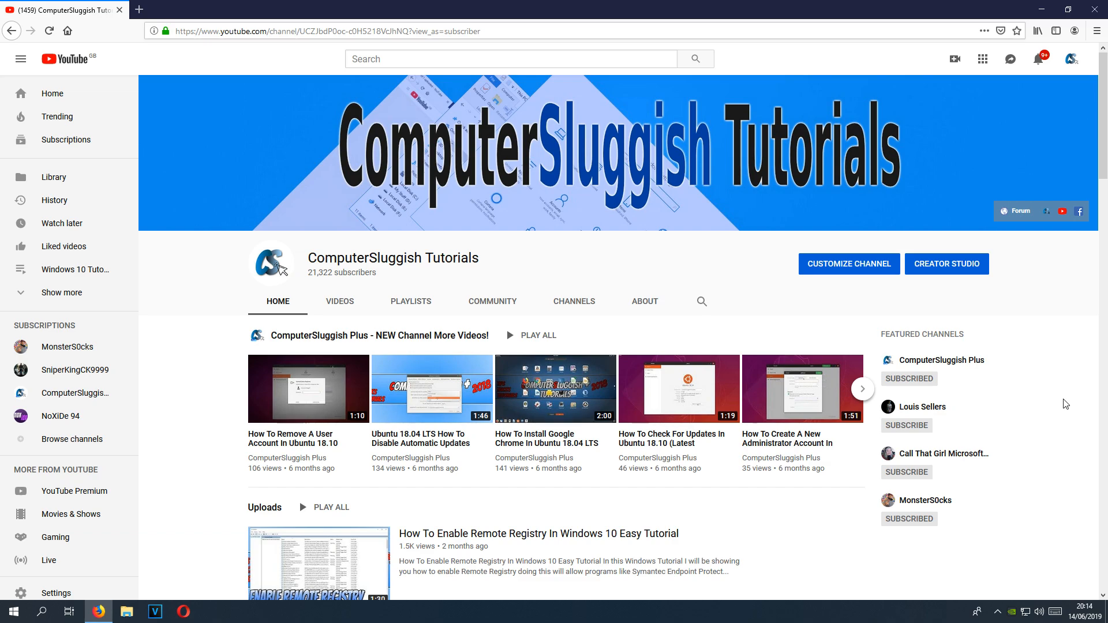
mouse_move(1076, 70)
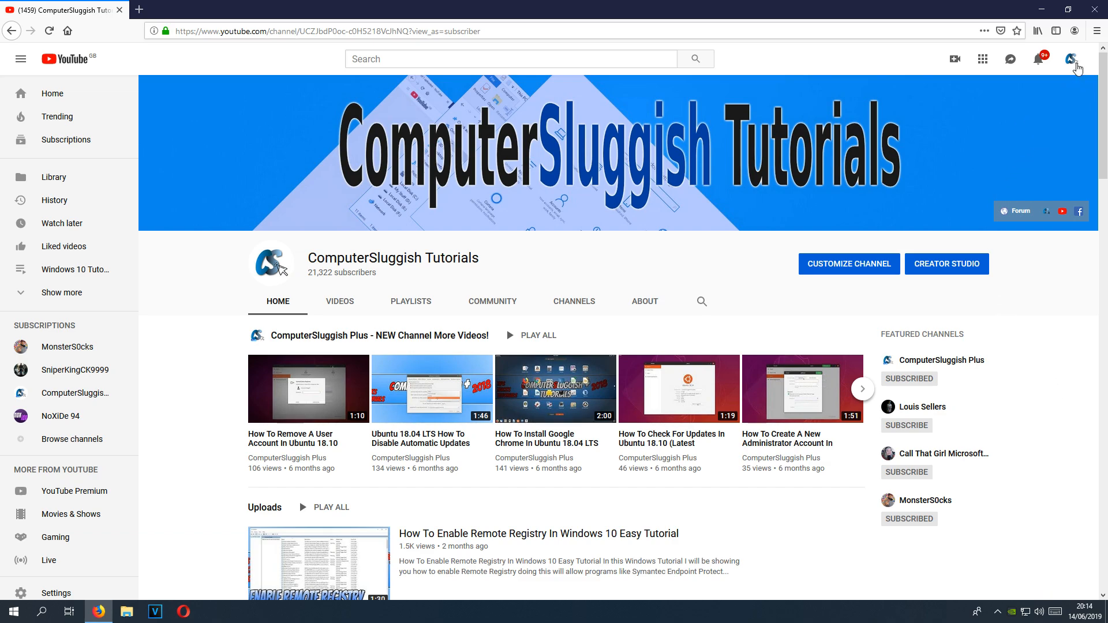
mouse_move(1096, 31)
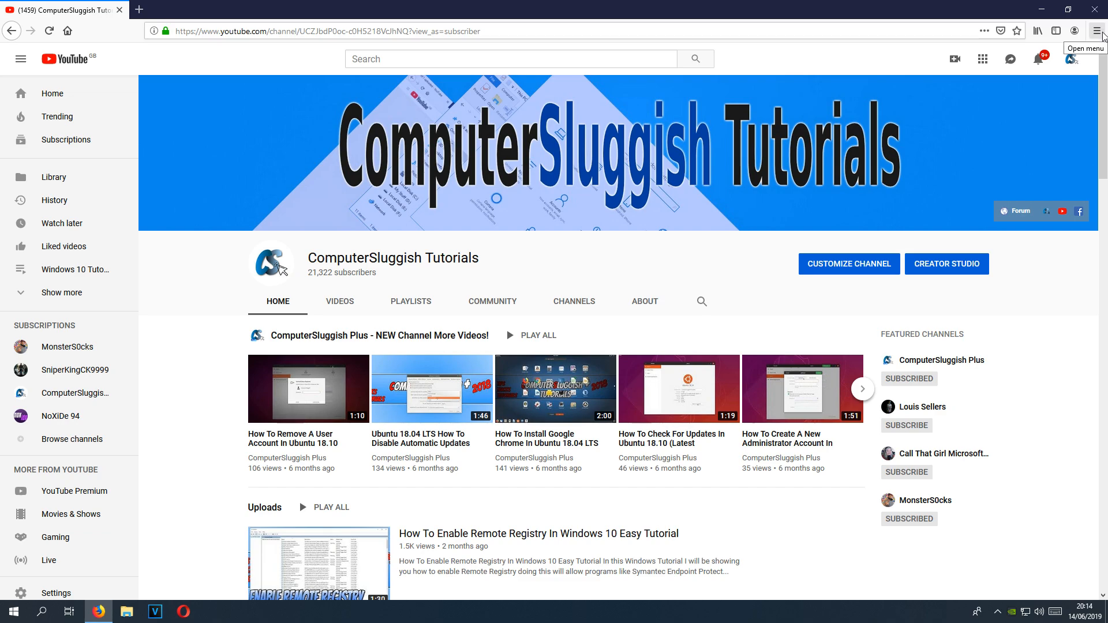
click(1100, 31)
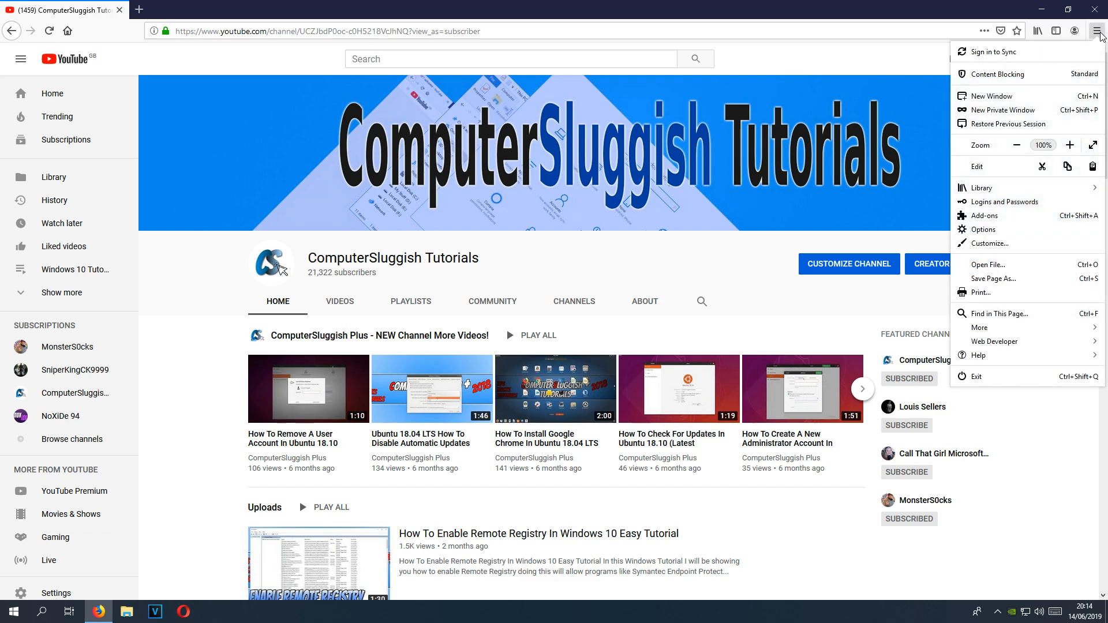
mouse_move(1002, 296)
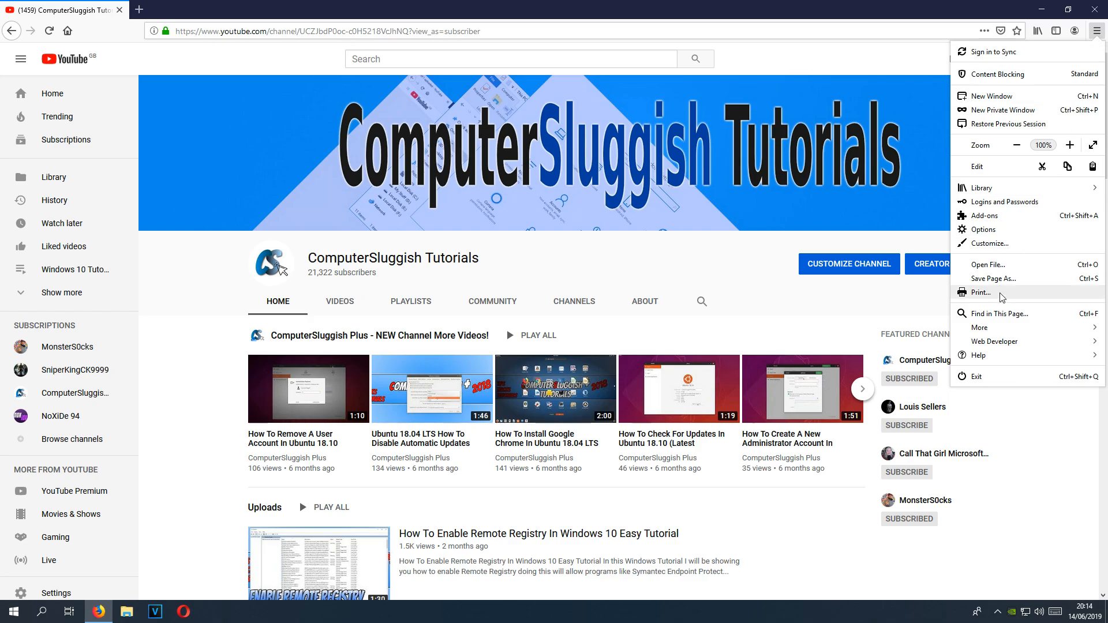
click(979, 292)
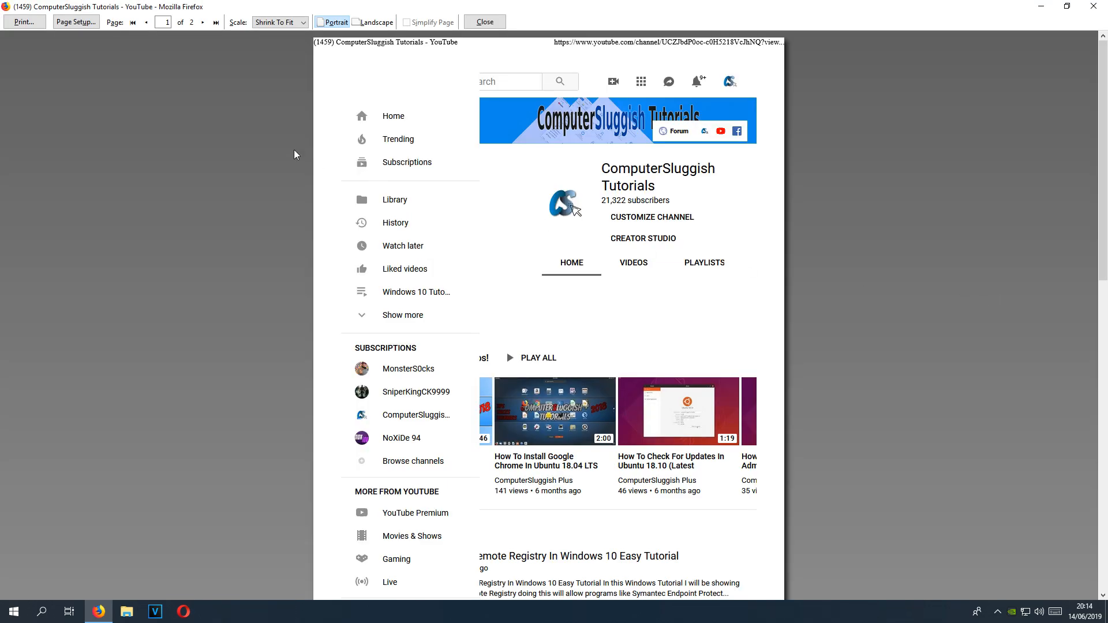
Step: Choose Microsoft Print to PDF as the printer in the Print dialog
click(24, 22)
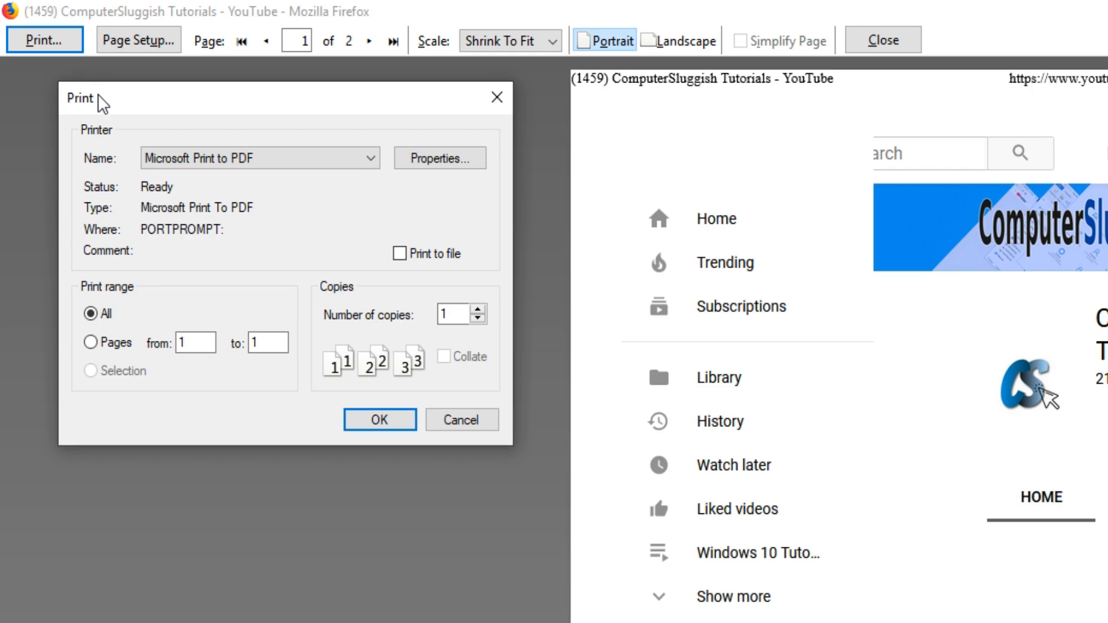
click(368, 158)
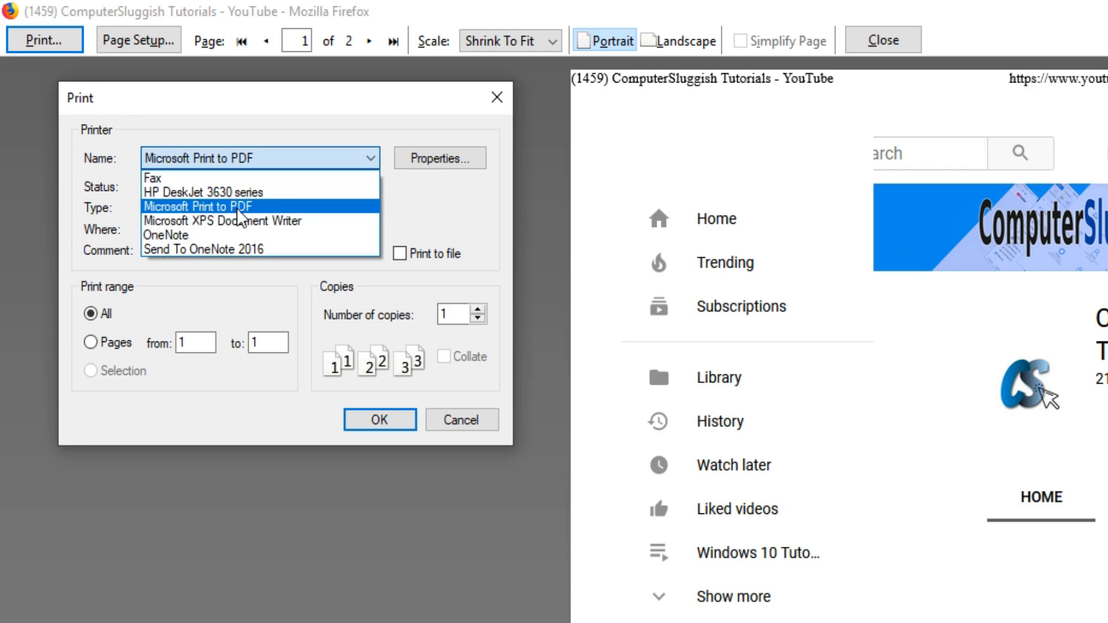
click(199, 205)
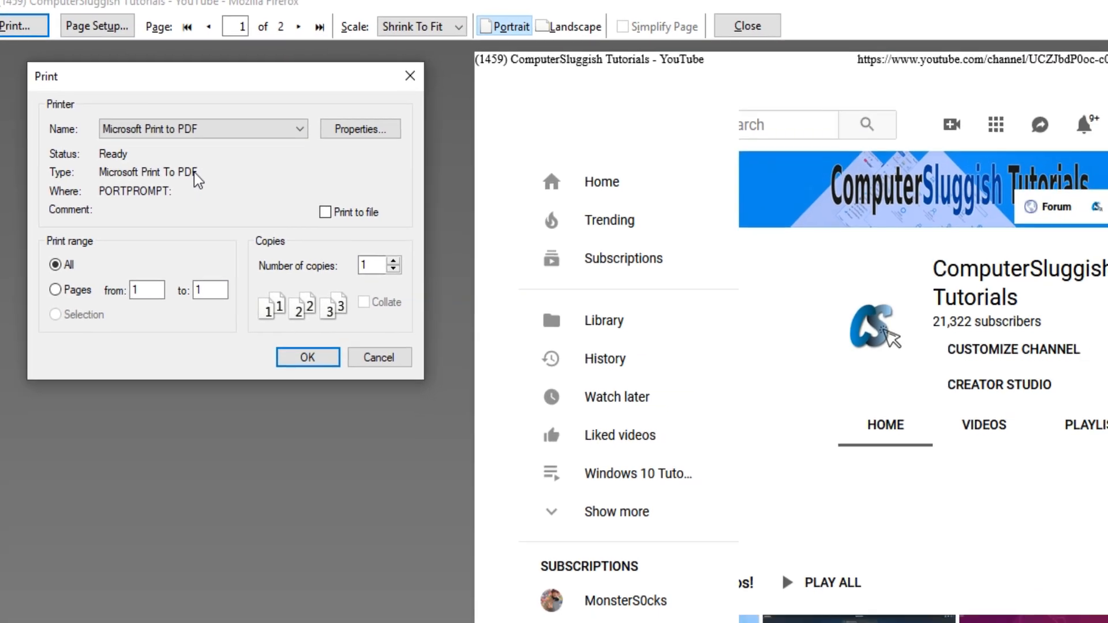
Step: Print the page to a PDF named 'test' saved on the Desktop
click(307, 356)
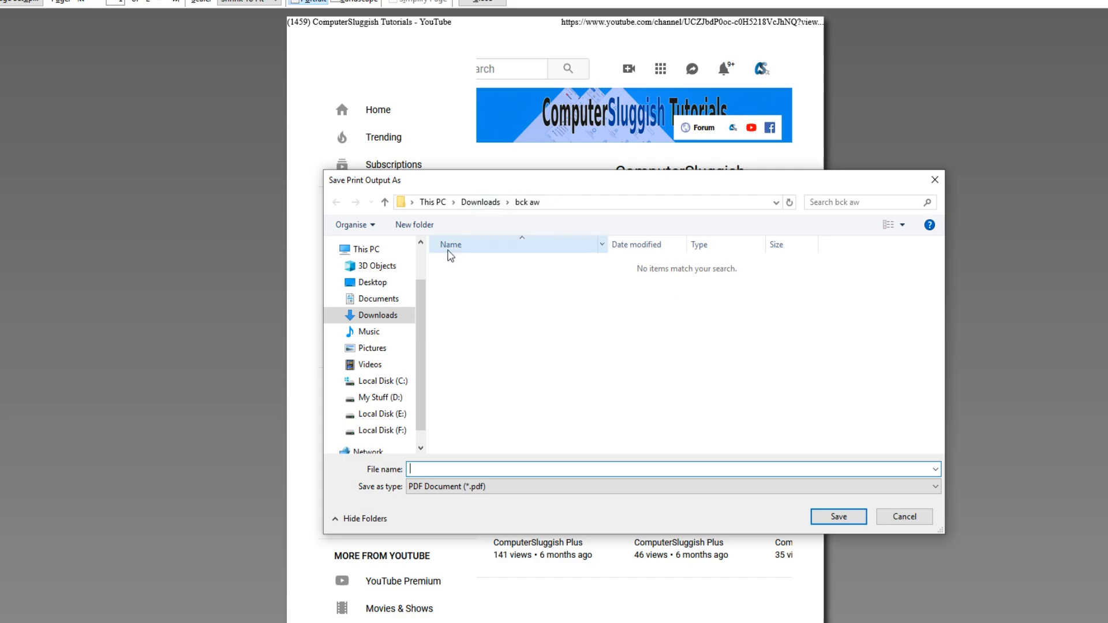
click(372, 281)
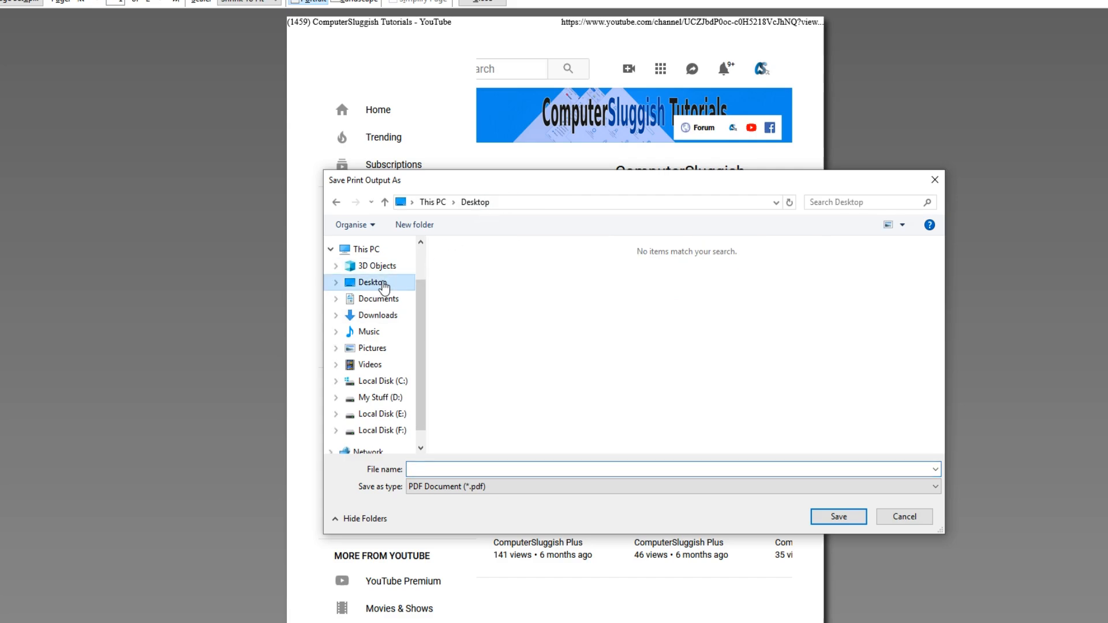
text(te)
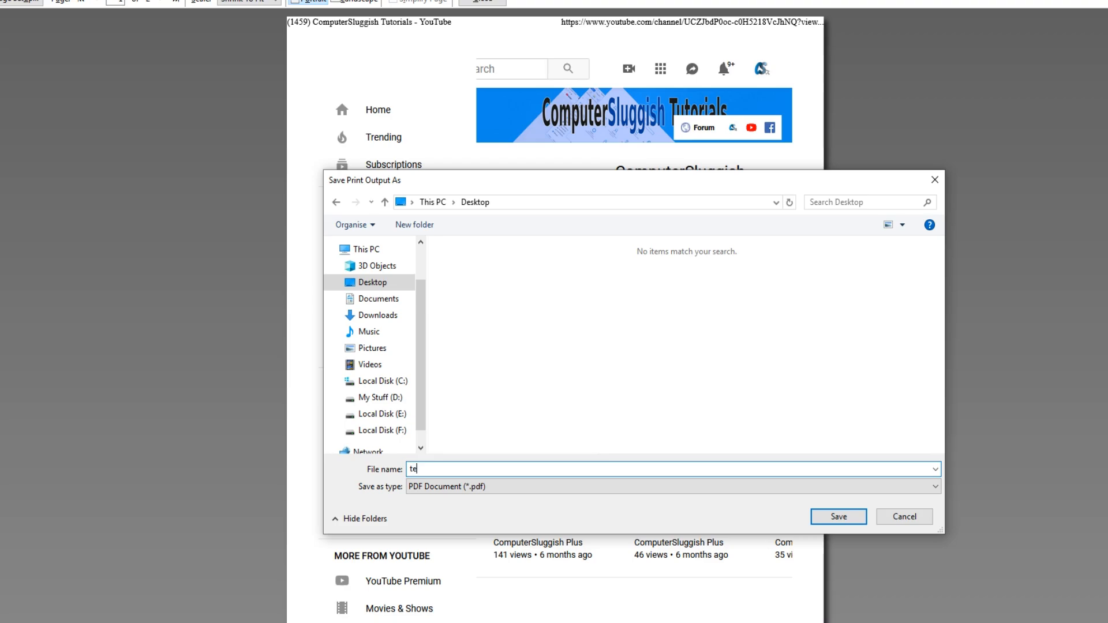
text(st)
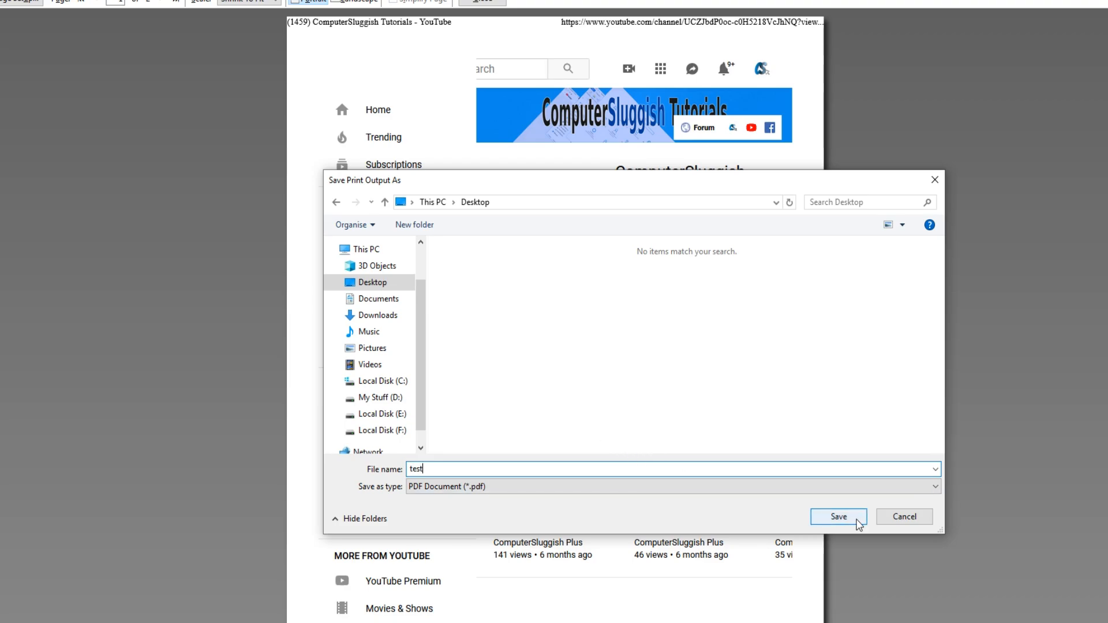
click(838, 518)
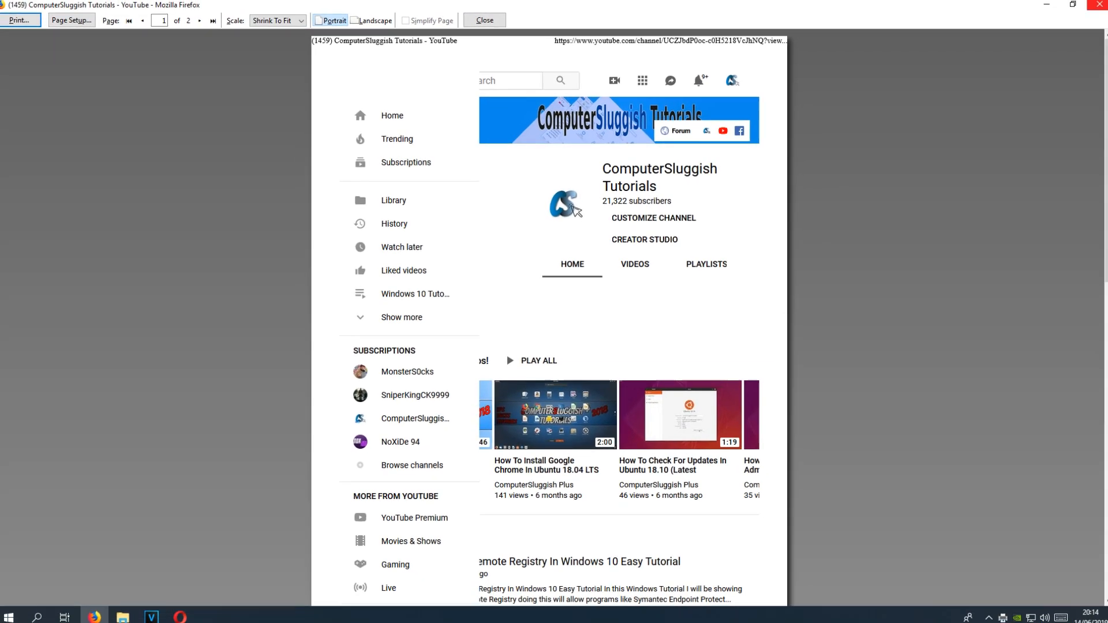
Step: Close Firefox, leaving the desktop with the new test.pdf icon showing
click(484, 20)
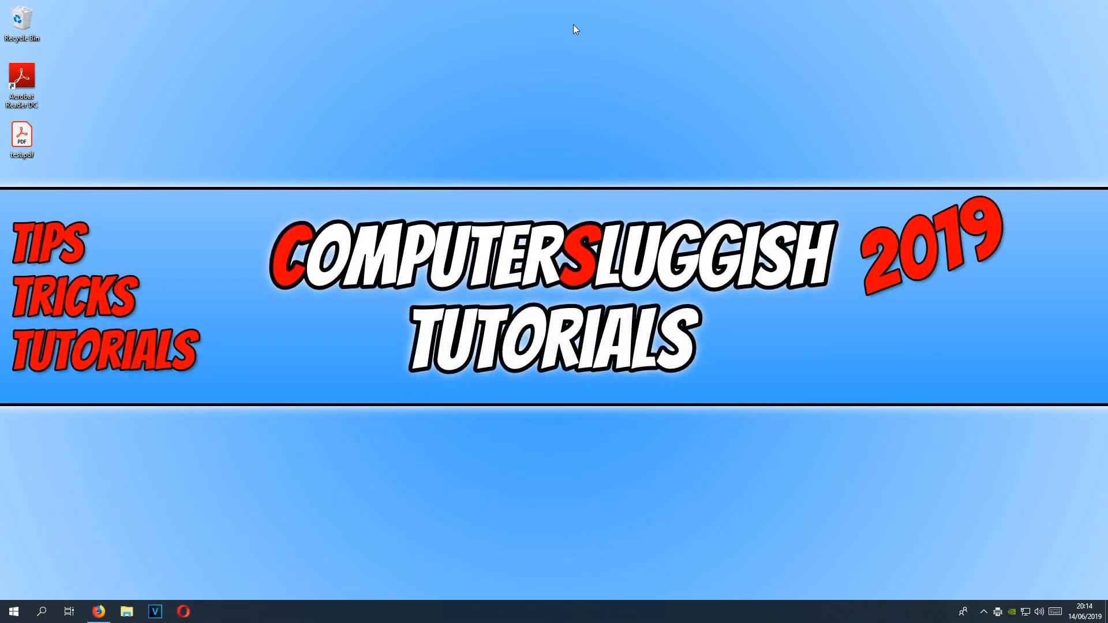
click(21, 136)
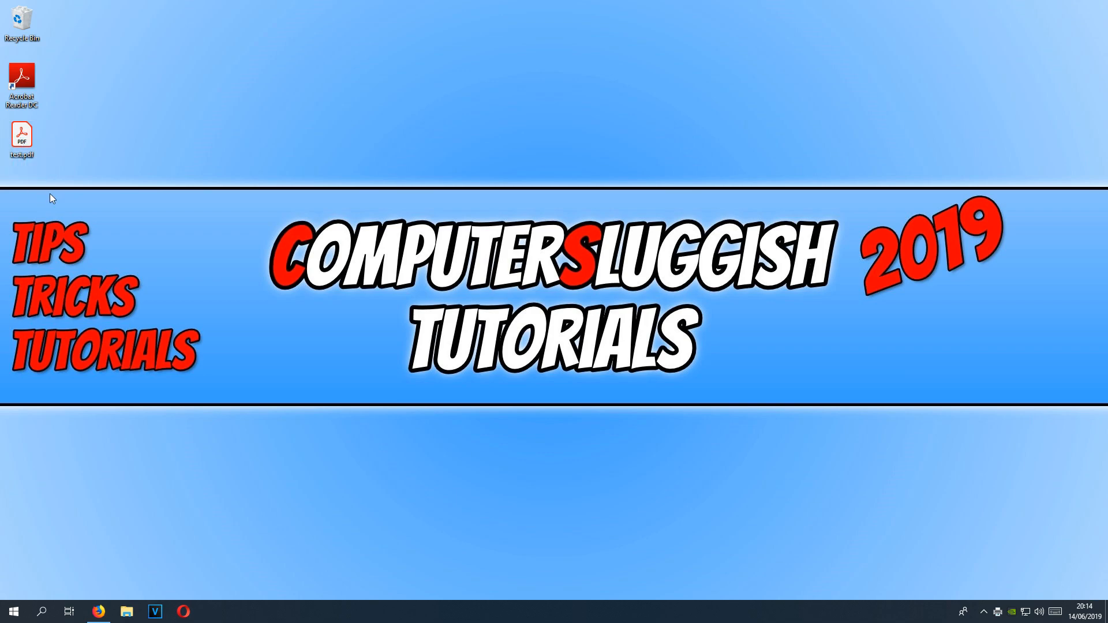
Step: Open test.pdf in Adobe Acrobat Reader DC and expand the Export PDF options
double_click(21, 133)
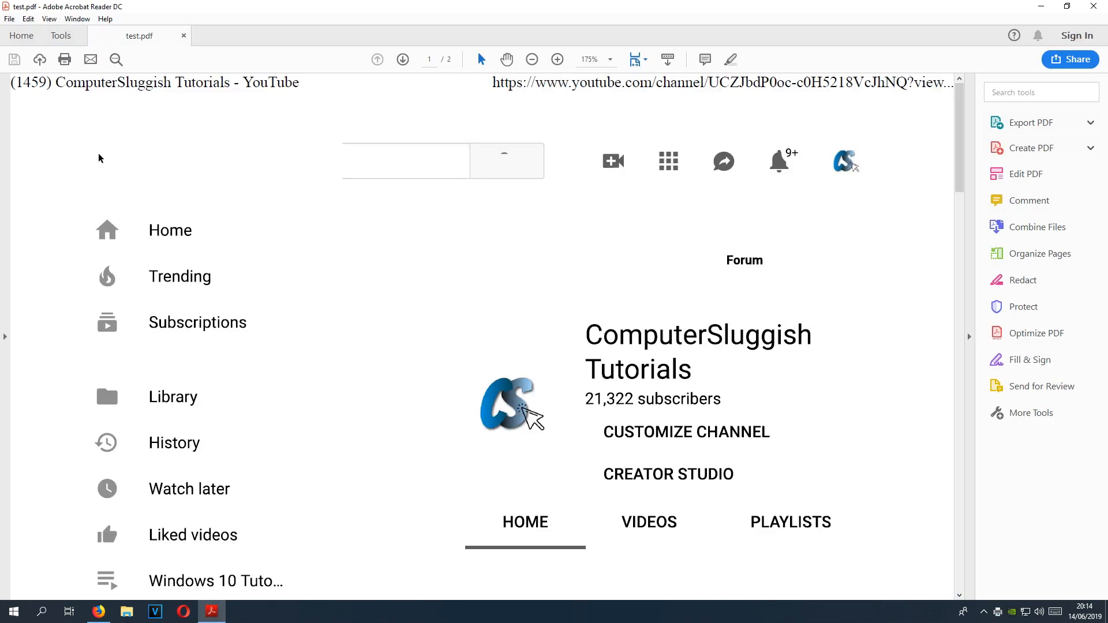
scroll(down, 3)
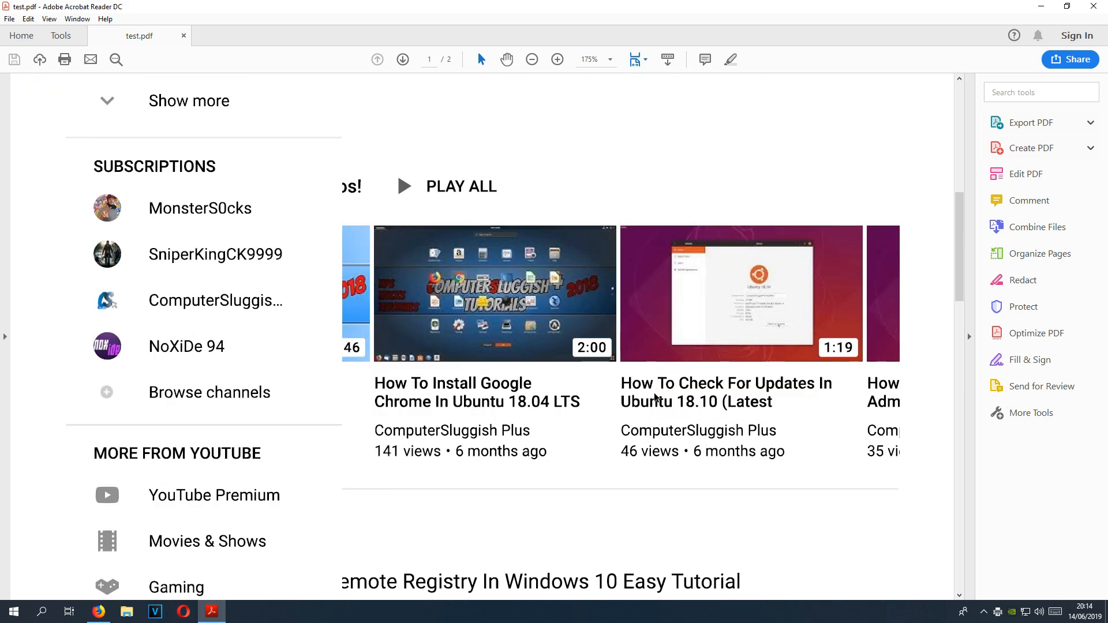
click(402, 59)
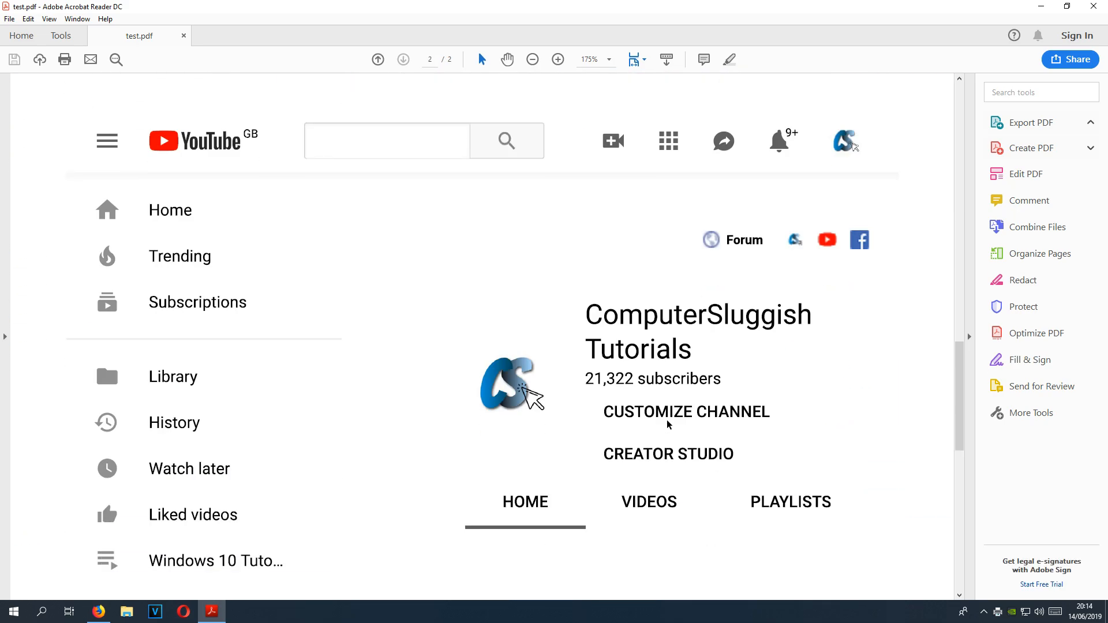
click(1030, 122)
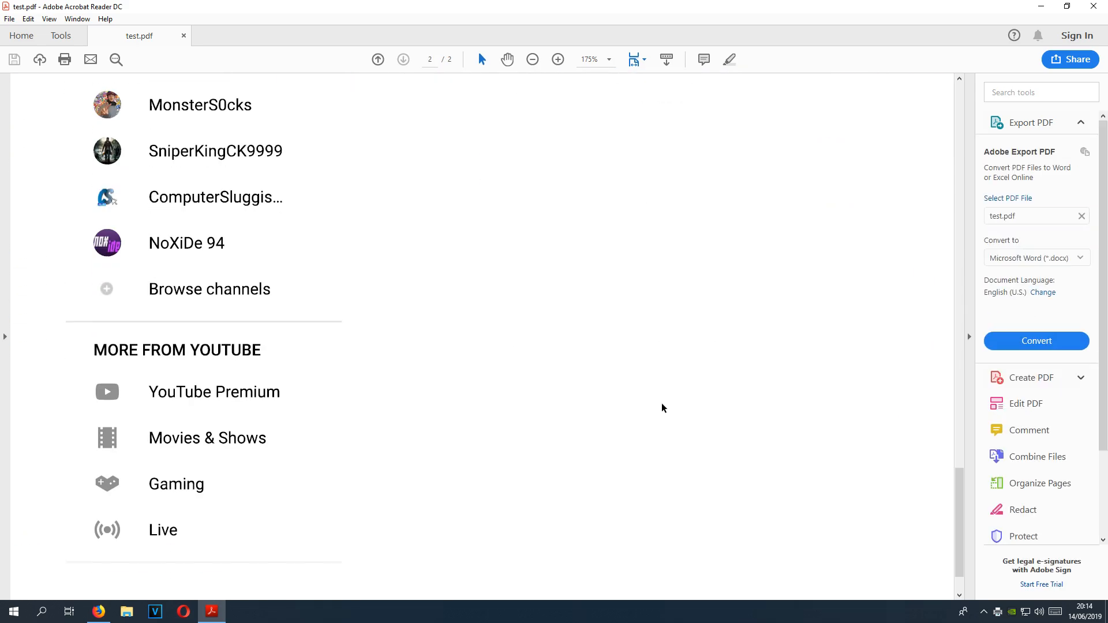
Step: Scroll through both pages of the channel printout and zoom out to 100%
scroll(up, 3)
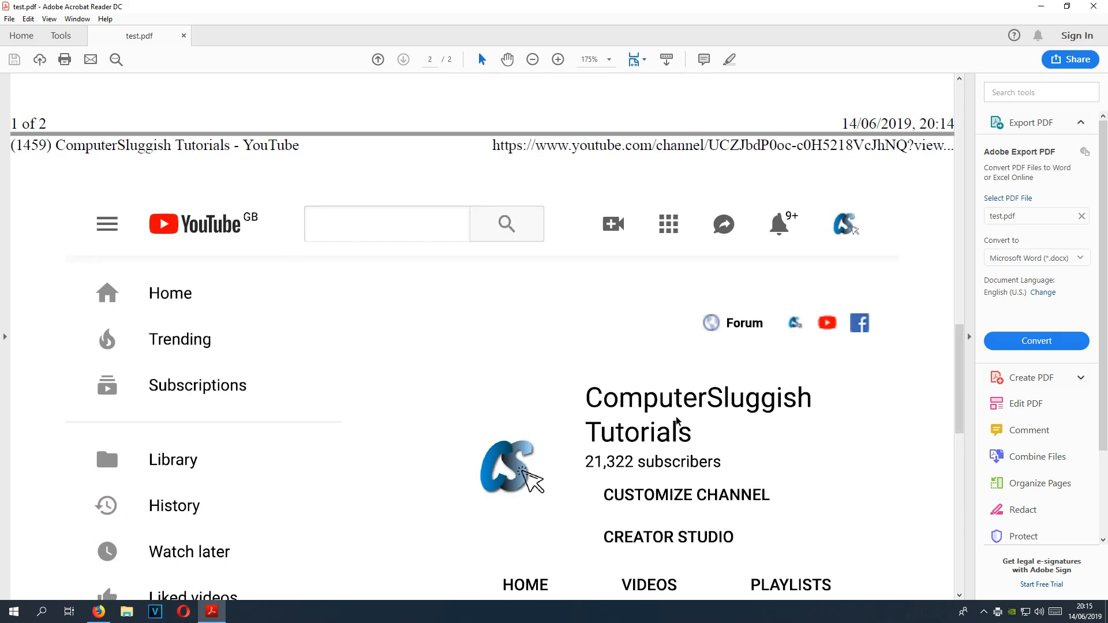
scroll(down, 3)
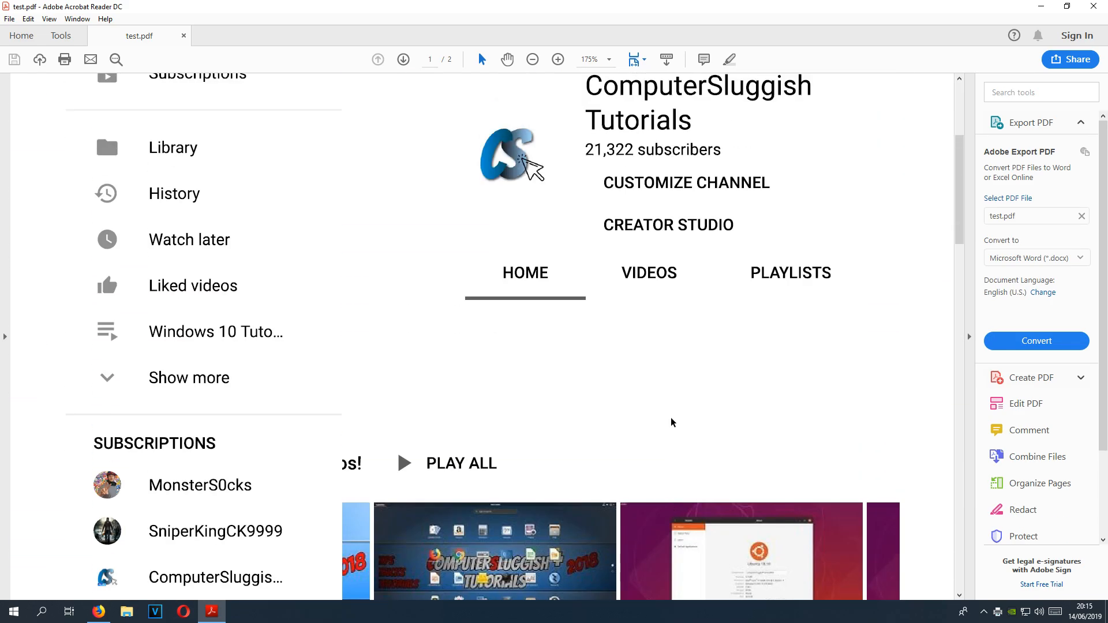
scroll(up, 3)
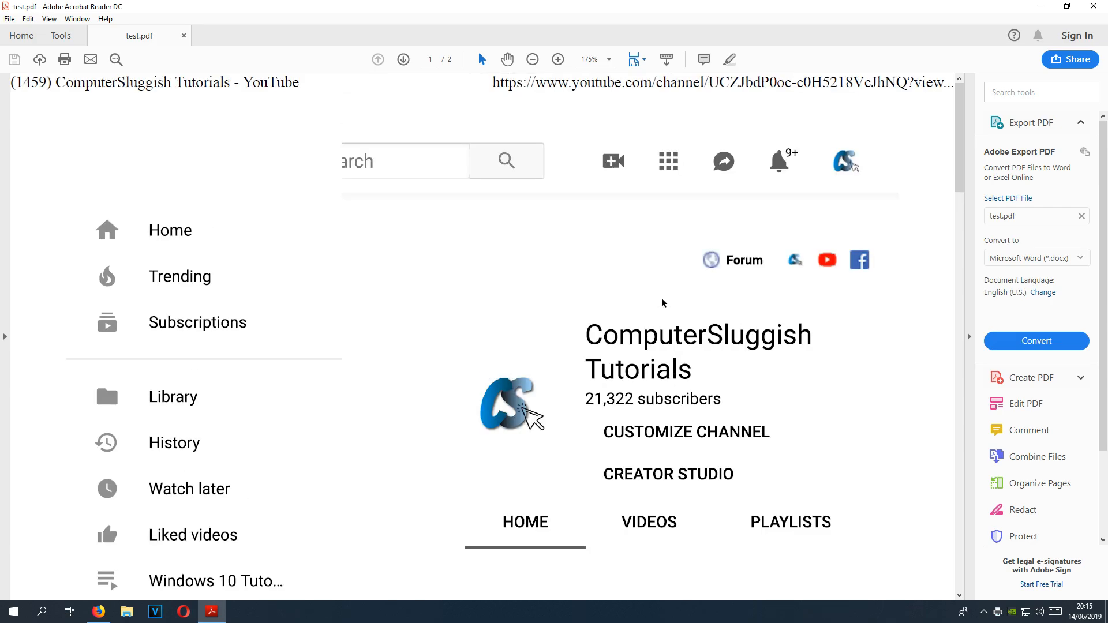
click(532, 58)
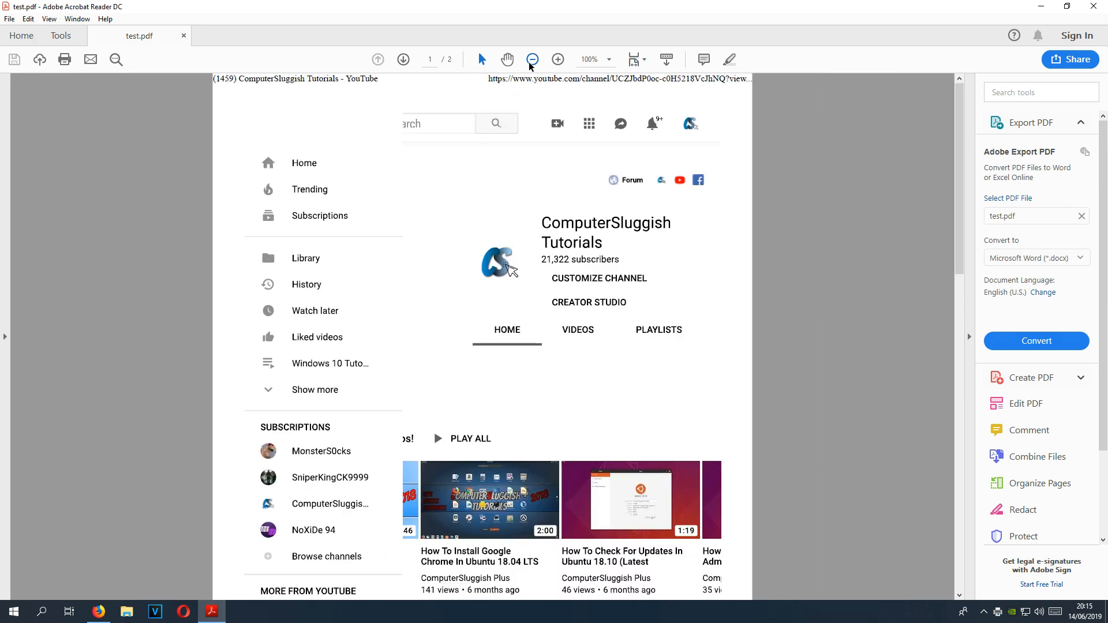